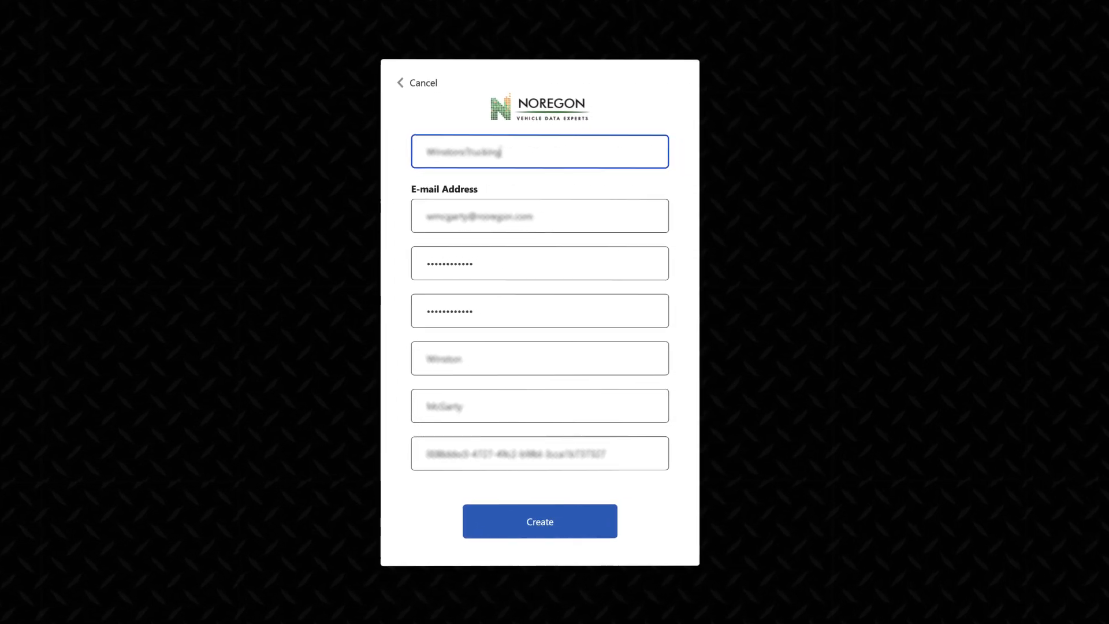
# Submit the completed Noregon sign-up form to create the account
pyautogui.click(539, 520)
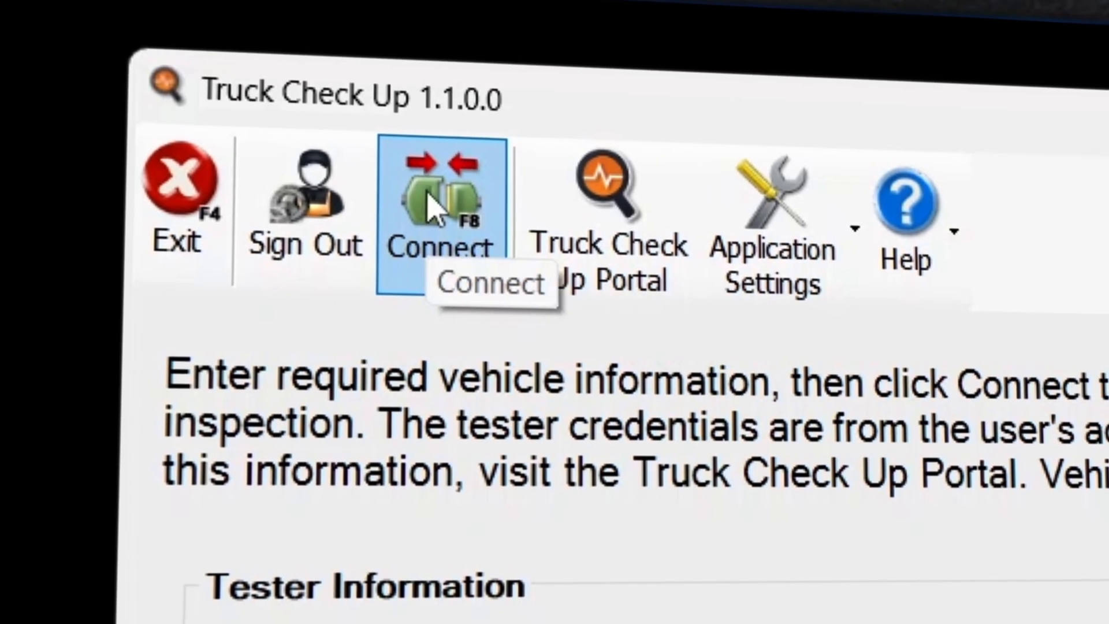
# Connect to the 2024 Freightliner, gather and submit its CARB data
pyautogui.click(442, 192)
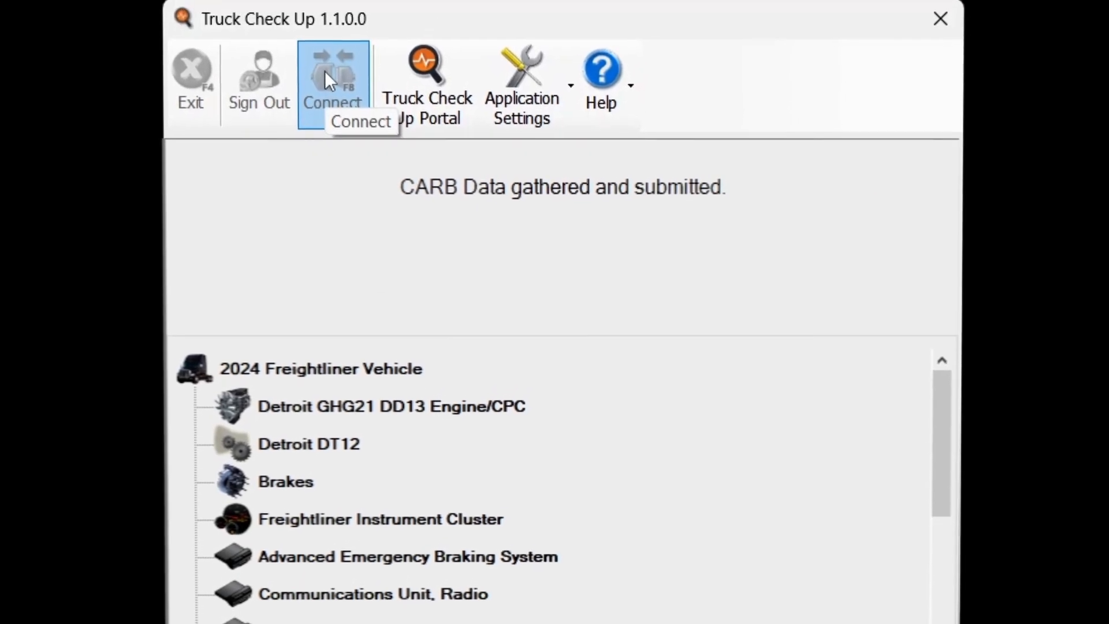
pyautogui.click(426, 78)
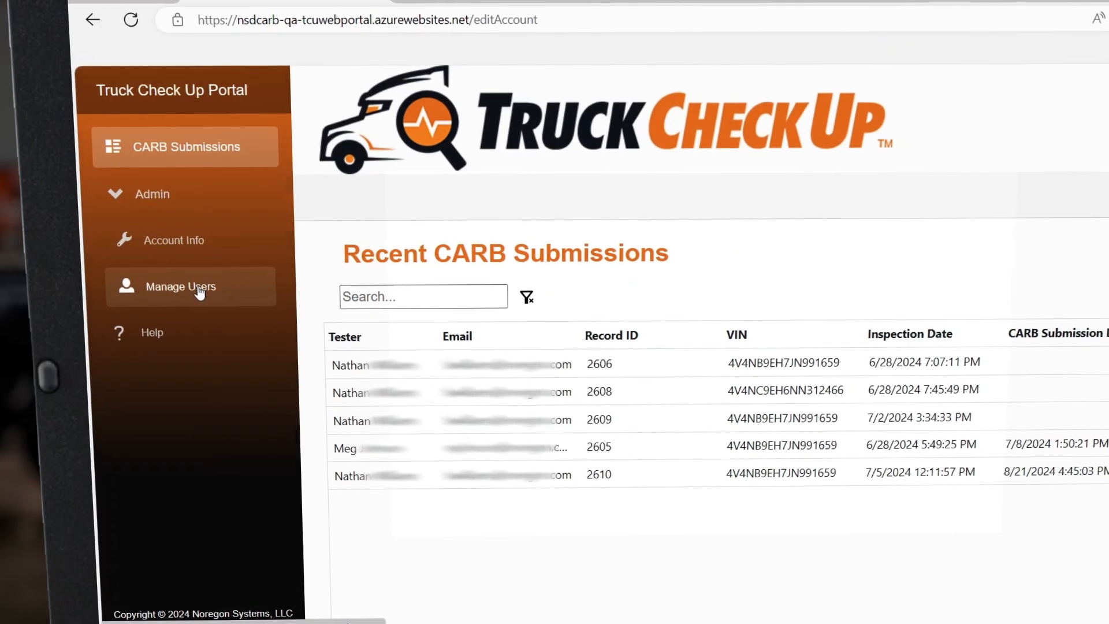
# Open Manage Users from the portal sidebar
pyautogui.click(186, 287)
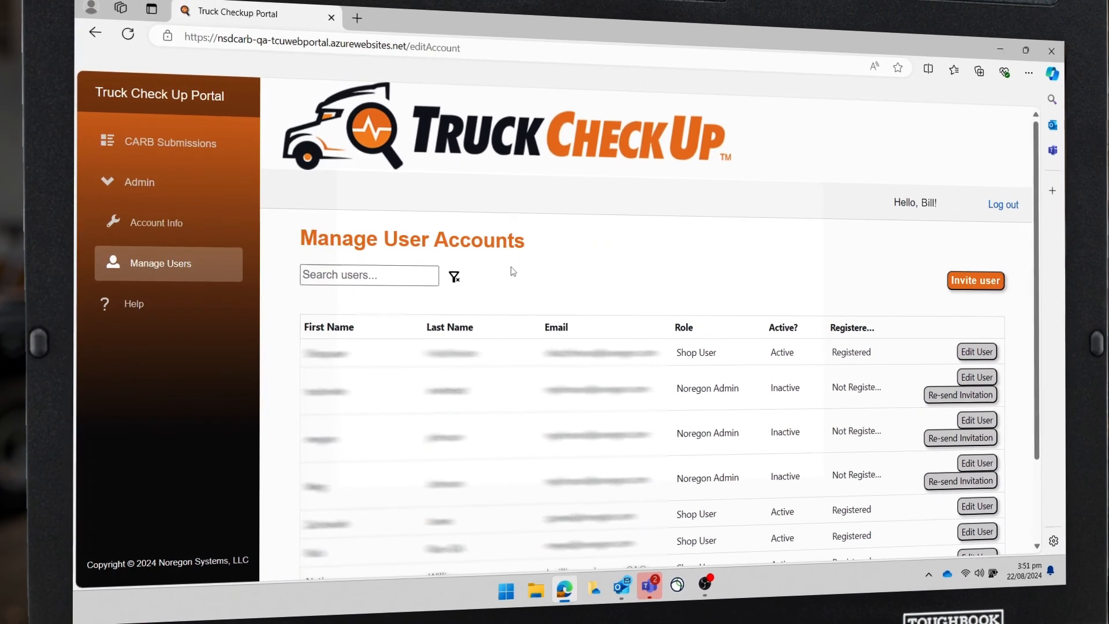
# Start a user invite with first name 'Greg', then open the Help page
pyautogui.click(975, 281)
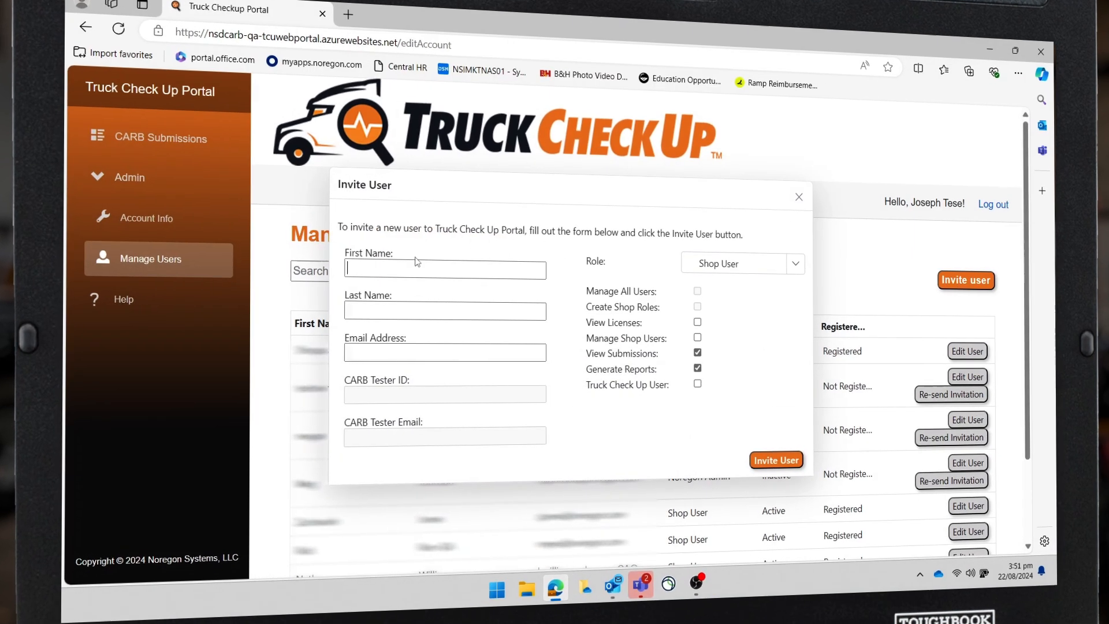
pyautogui.write('Greg')
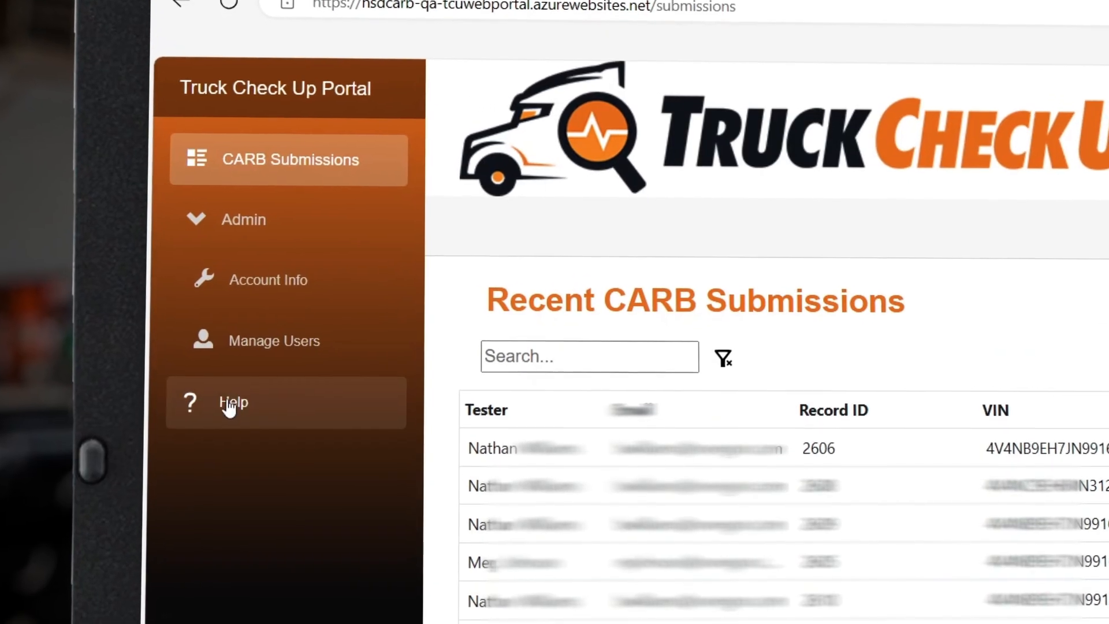
pyautogui.click(234, 402)
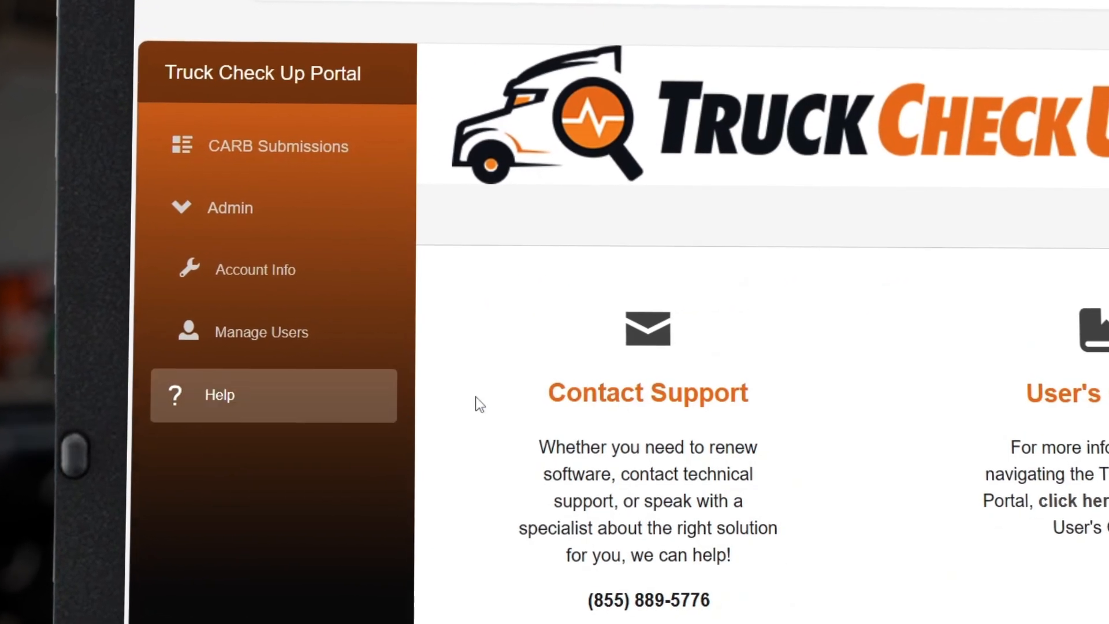